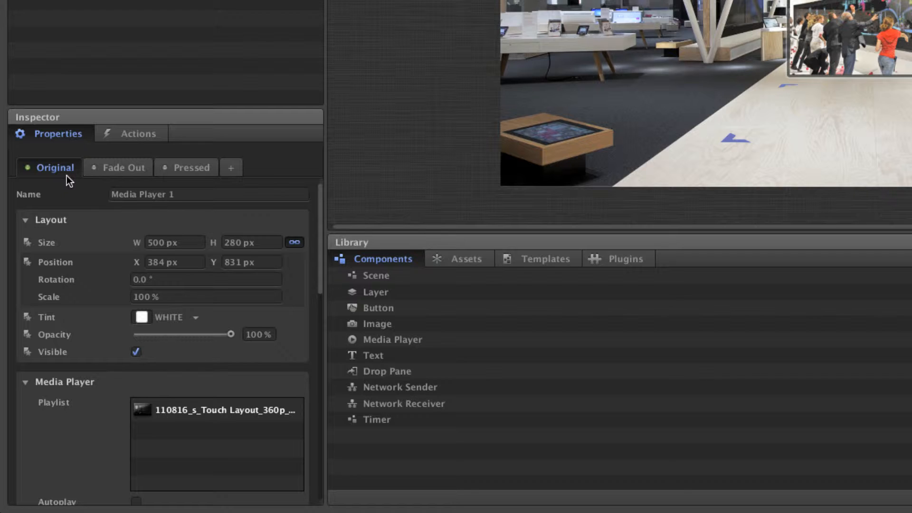
Review the Fade Out style tab, then add a new 'custom' style tab to Media Player 1
click(122, 168)
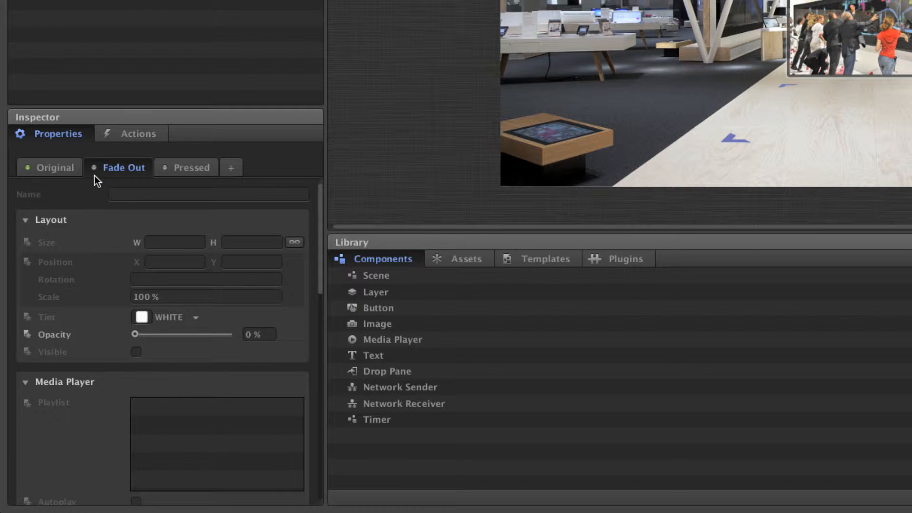
click(55, 168)
text(custom)
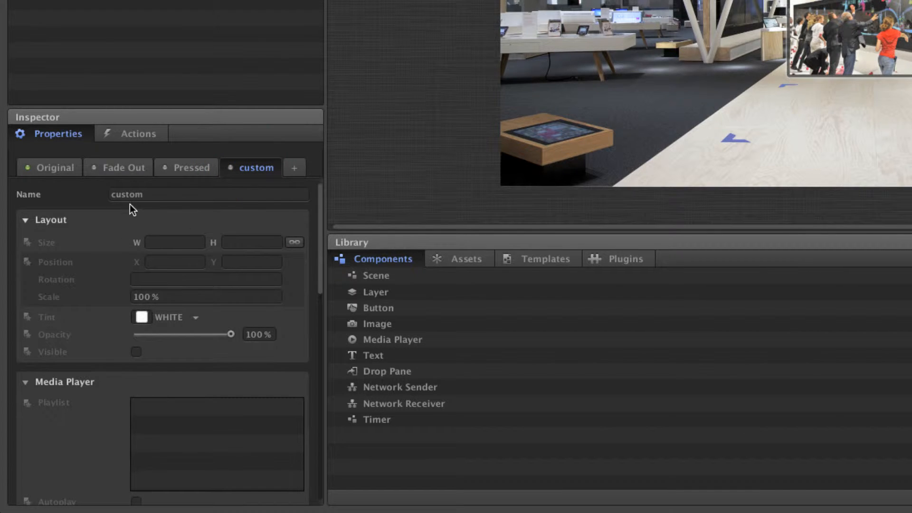
Name the new style 'Scale' and enable its Position and Scale properties at 960×540 px
click(208, 193)
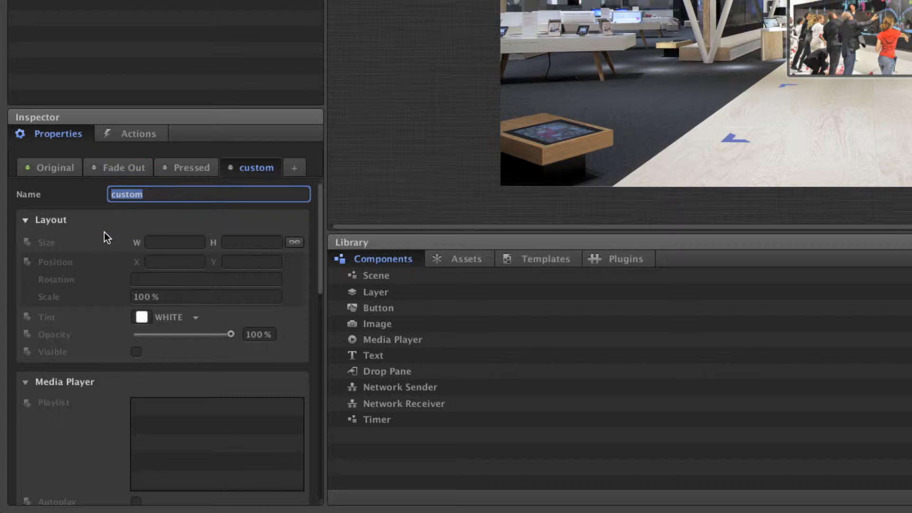
text(Scale)
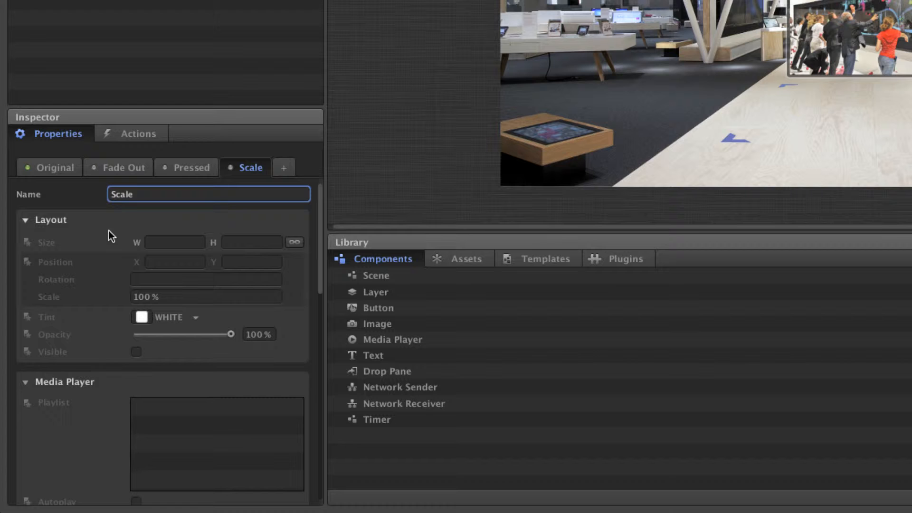
click(175, 262)
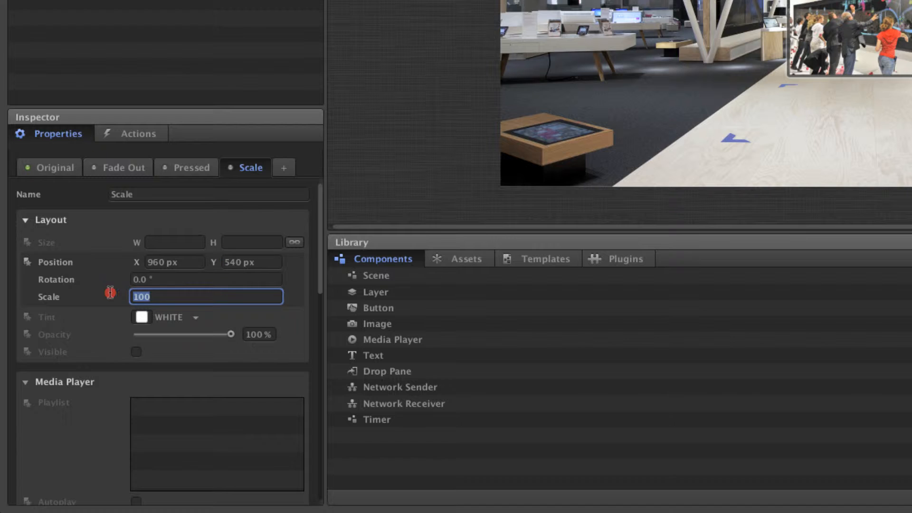
Enter 150 as the Scale style's scale value for Media Player 1
text(150 %)
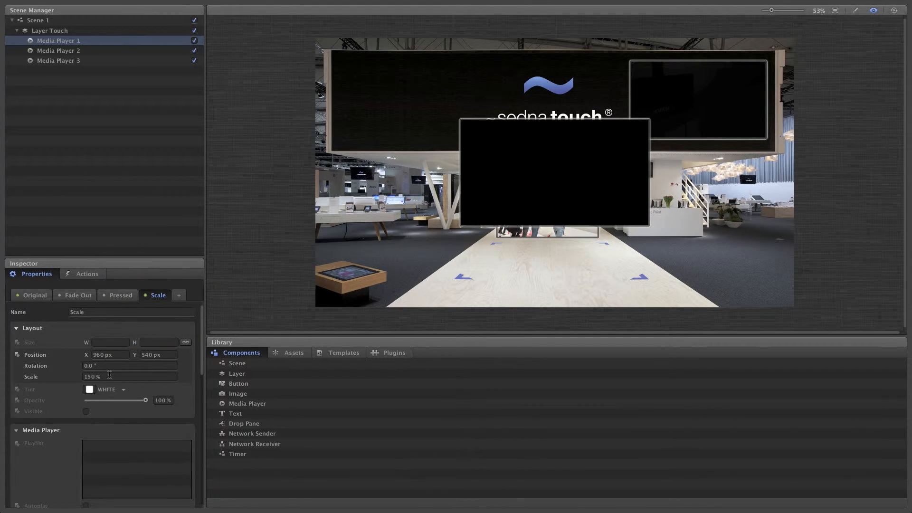
Re-enter the Scale style's scale value, raising it from 150% to 200%
text(195)
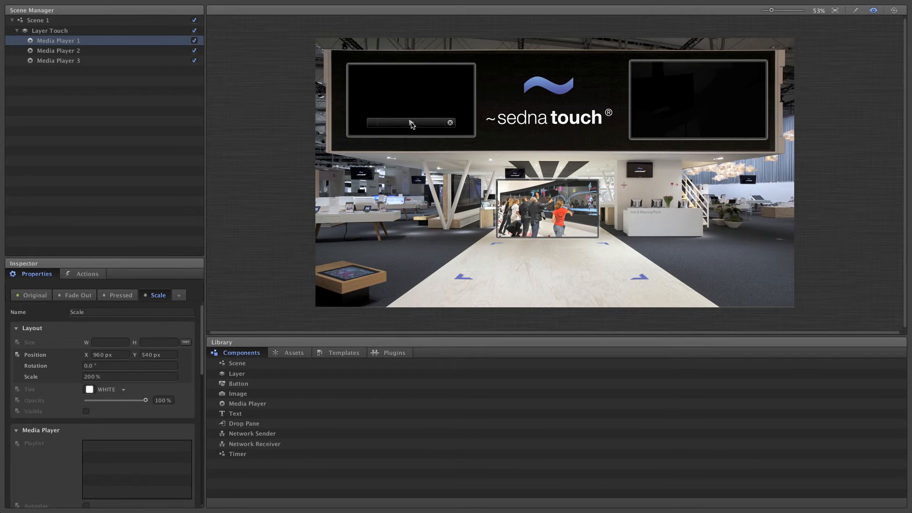
Start Media Player 1 playback and toggle the Scale style on the canvas
click(409, 122)
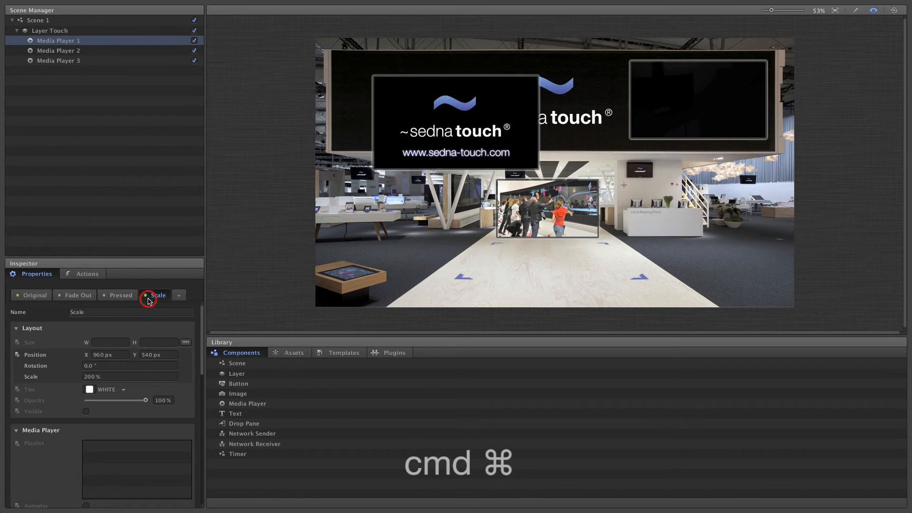
click(156, 295)
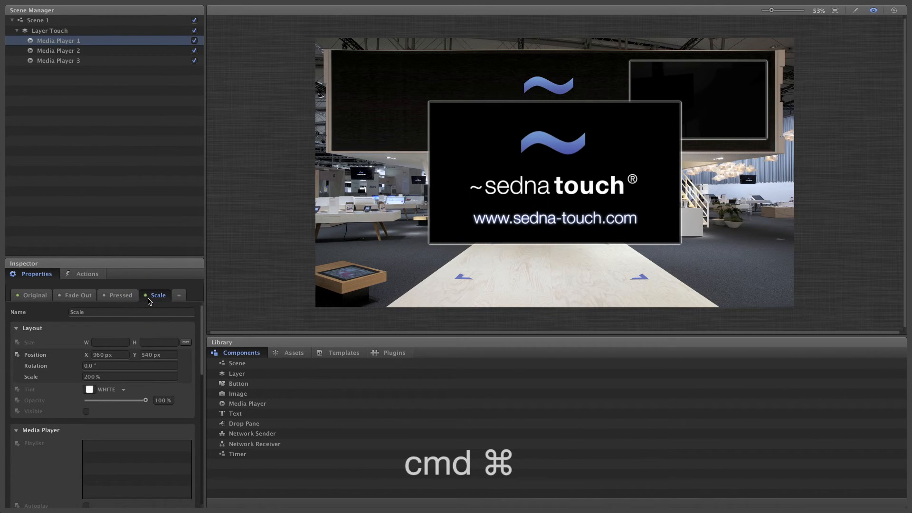